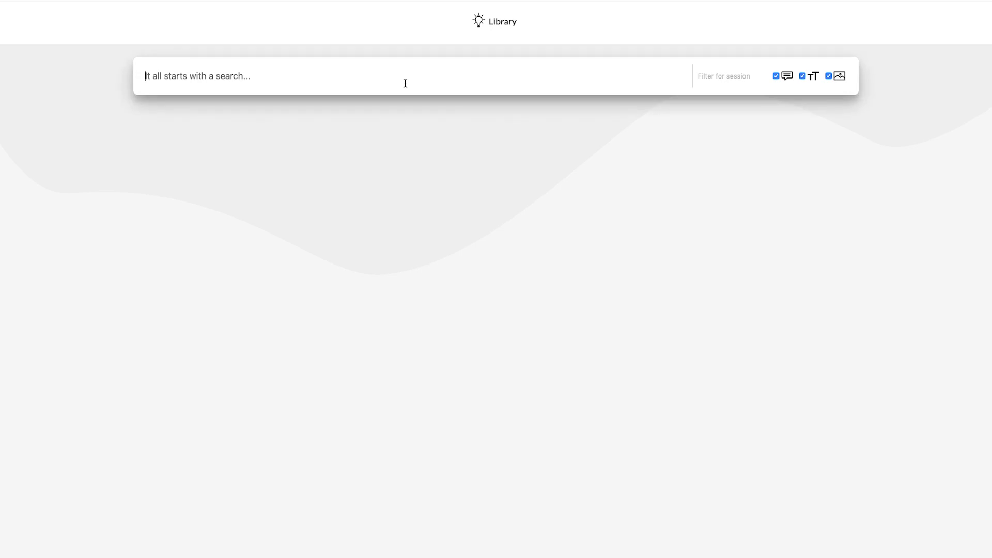
Step: Enter "neuro" in the Library search box to list suggested terms with hit counts
type("neuro")
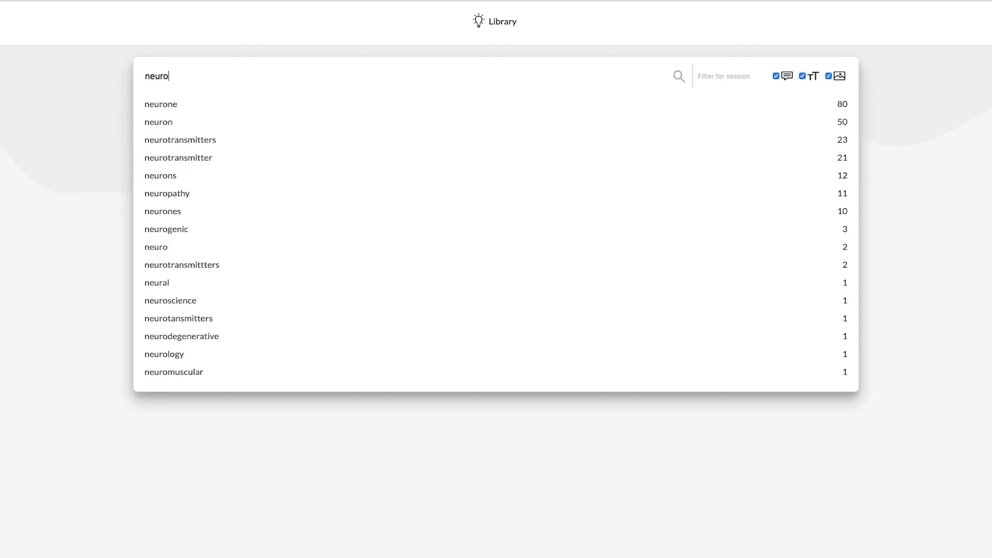
left_click(161, 104)
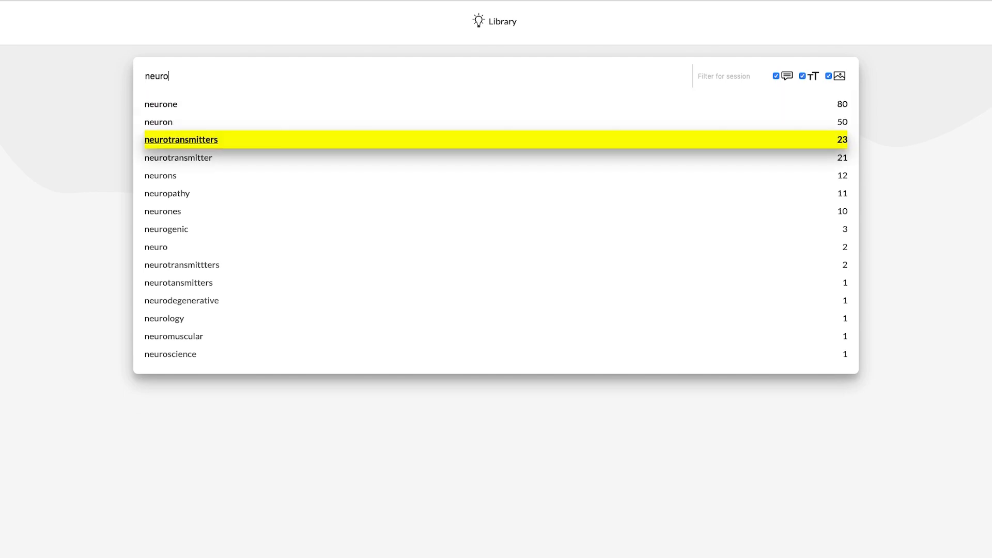
Step: Search for "neurotransmitters" (23 hits, 3 sessions) and select a transcript hit in Session #55802
left_click(180, 140)
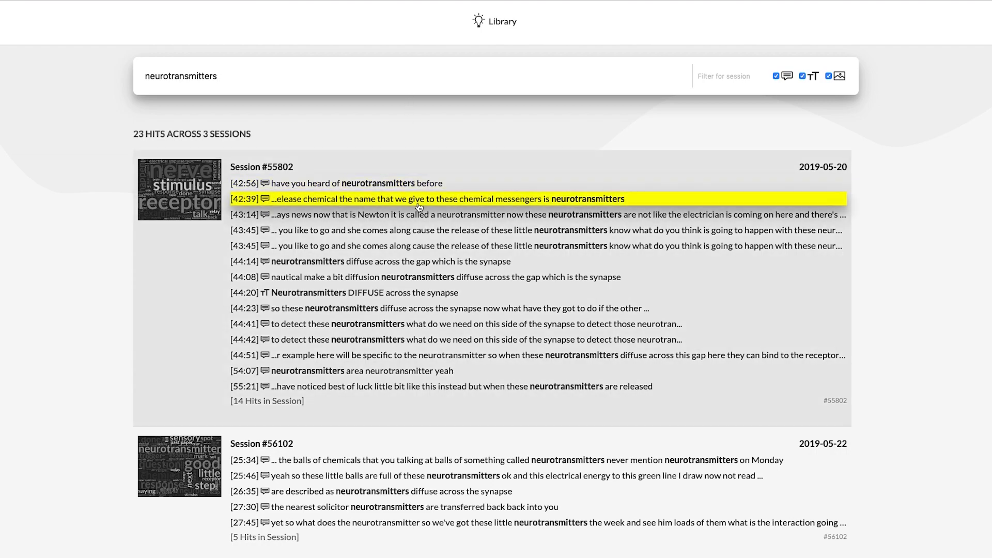
left_click(418, 199)
type("enzyme")
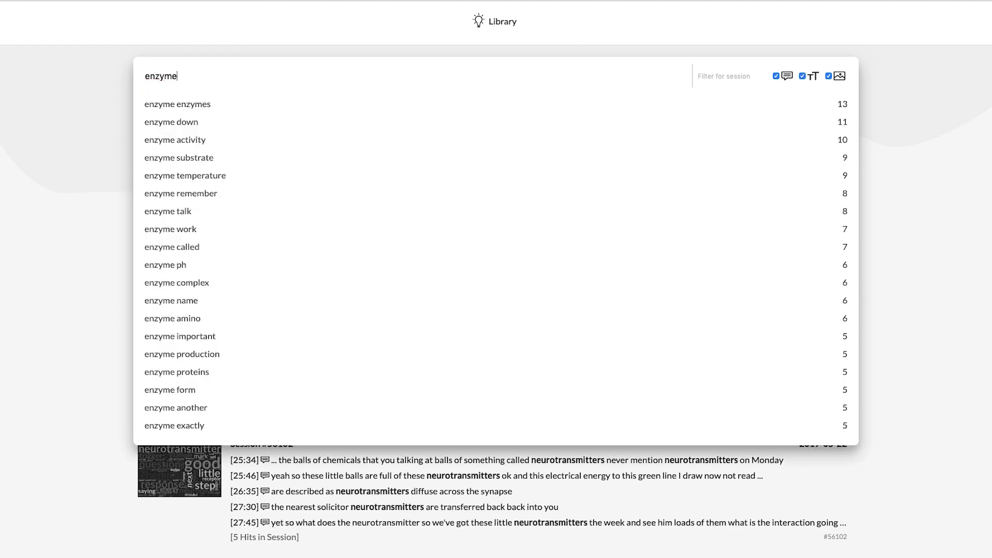
mouse_move(179, 157)
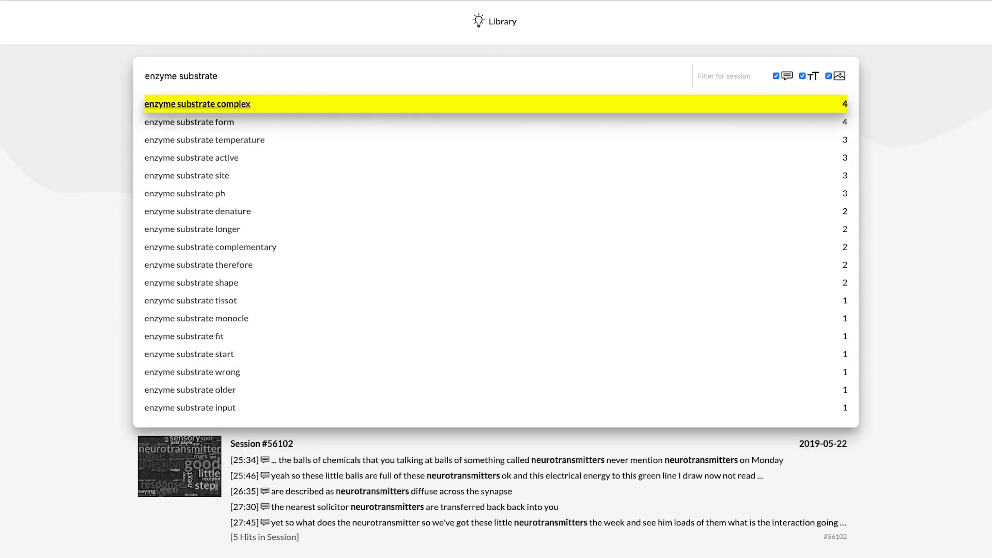
Step: Search the lessons for "enzyme substrate complex" from the suggestion list
left_click(197, 104)
type("magnetic solenoid field")
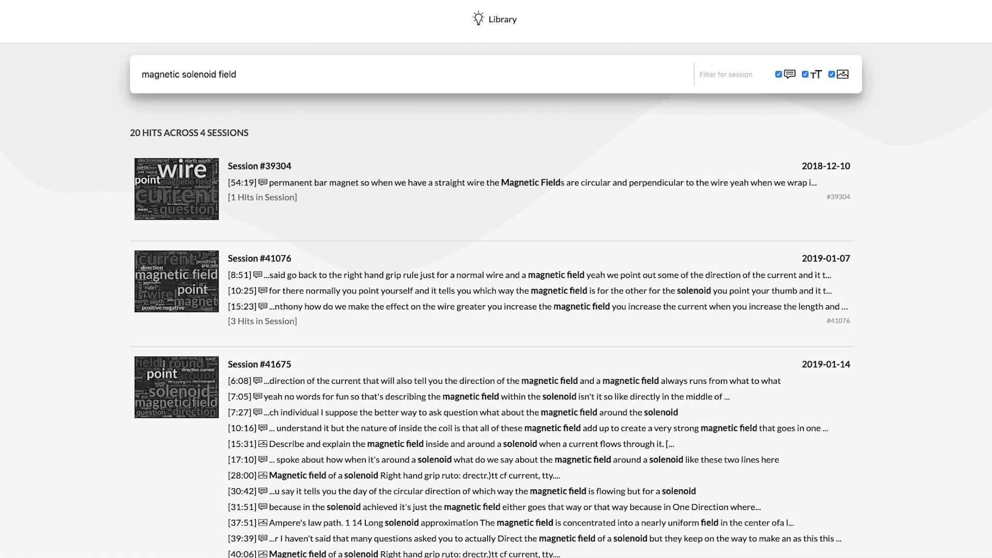
Step: Scroll the results to Session #41675's 12 solenoid hits and its three slide images
scroll("down", 3)
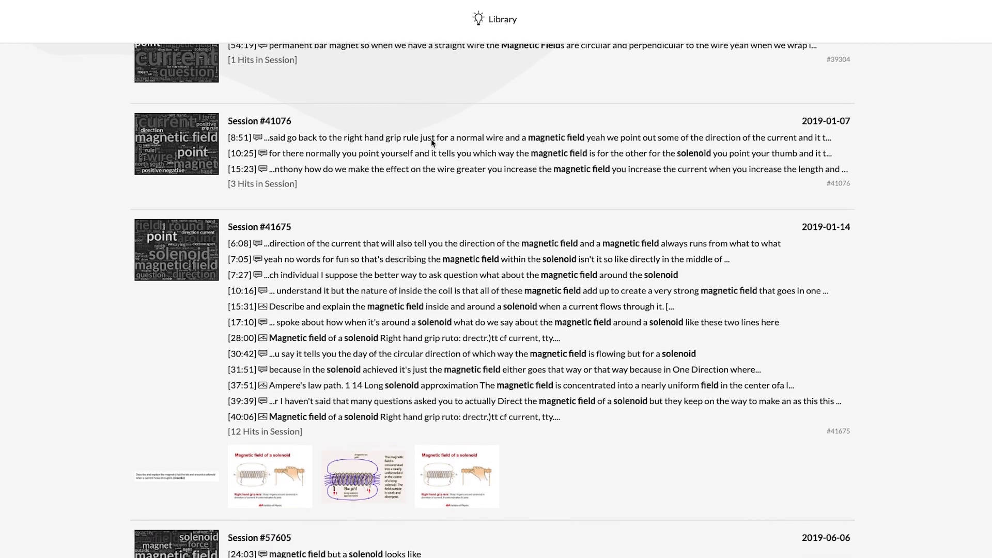
scroll("down", 3)
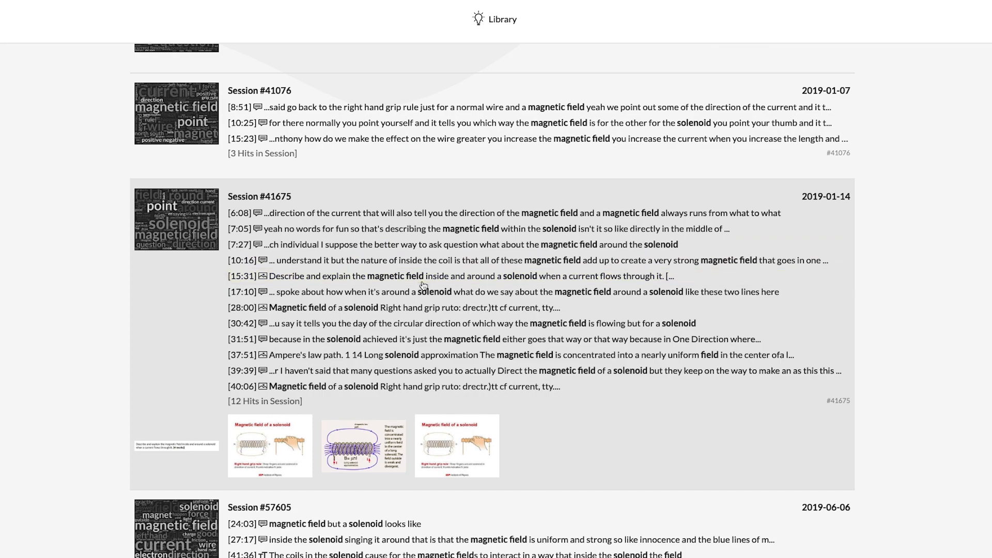